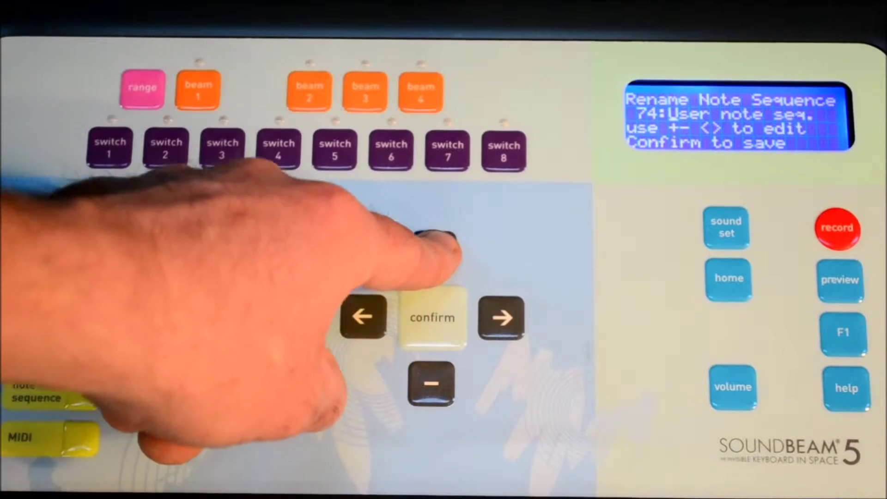
Step: Begin editing the default name of recorded note sequence 74
click(432, 383)
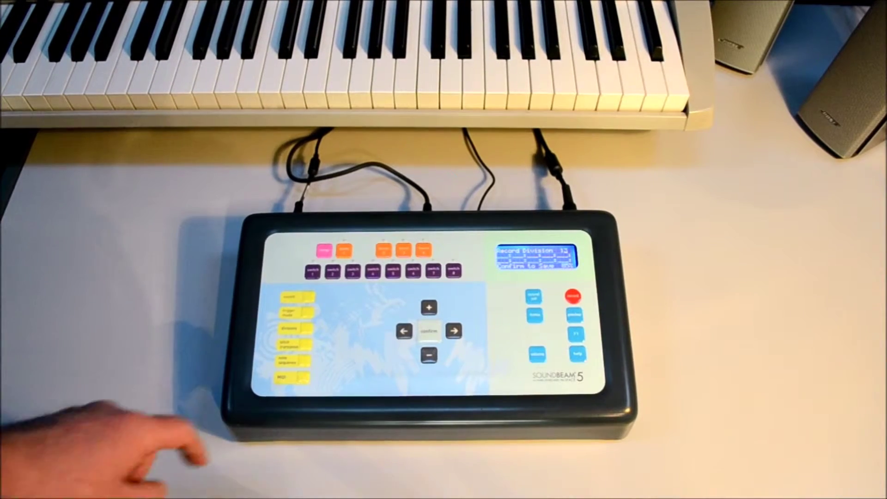
Step: Save note sequence 74 as 'My Notes' and acknowledge the save message
click(428, 331)
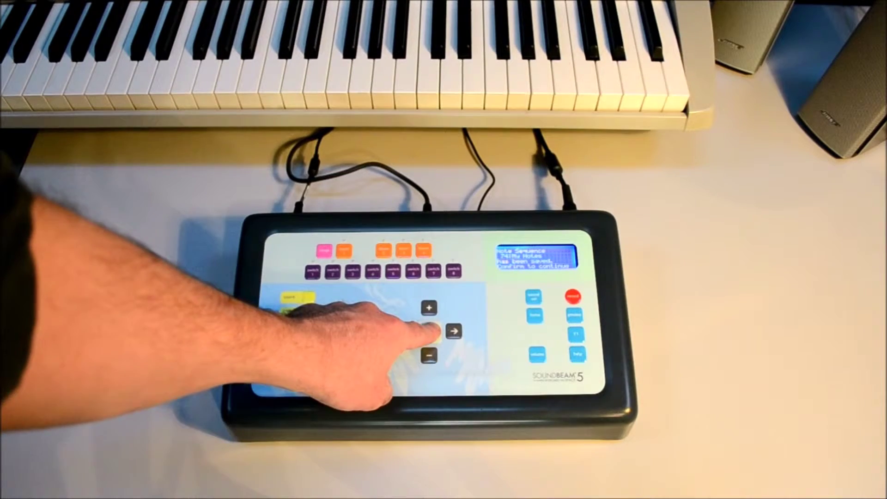
click(453, 330)
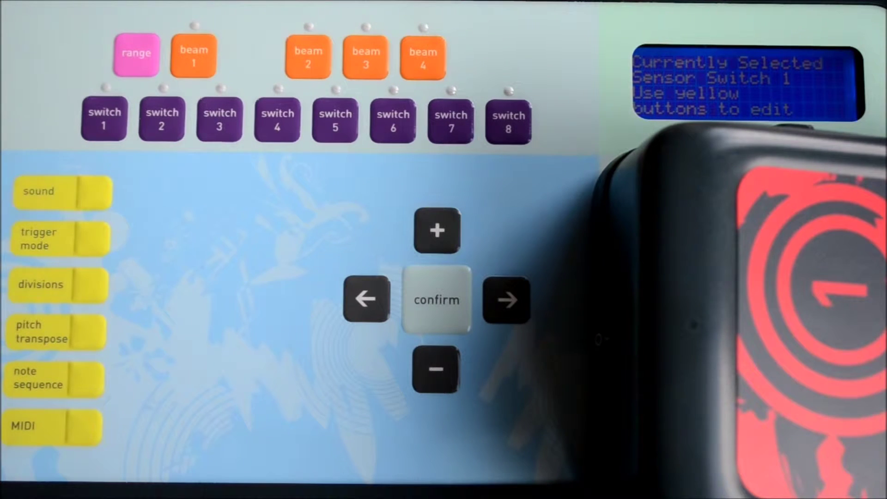
Step: Select note sequence 74 'My Notes' for sensor switch 1 with 12 divisions
click(50, 384)
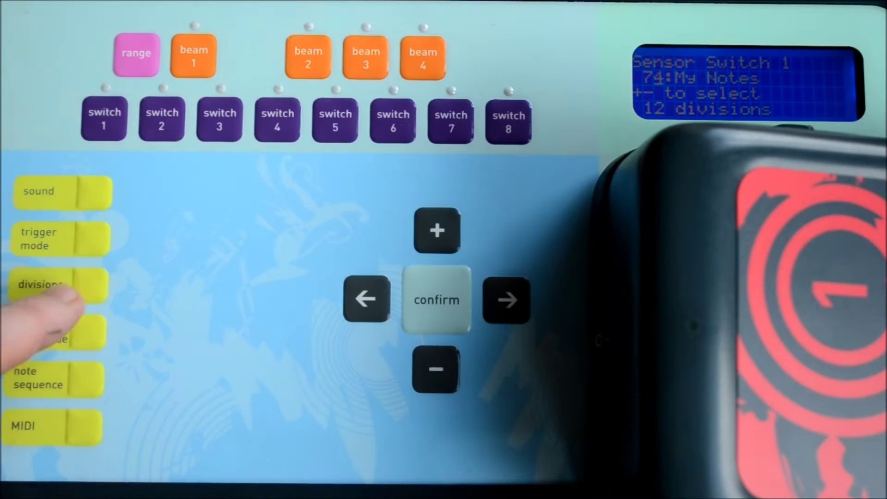
click(56, 285)
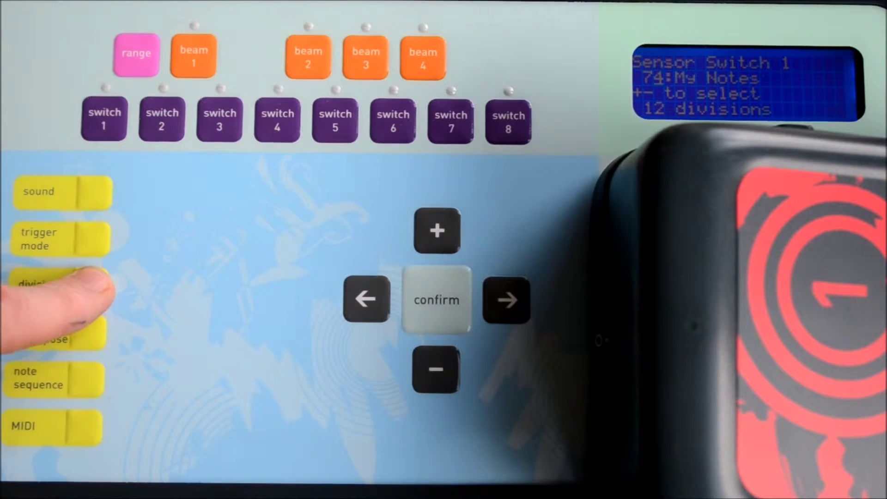
click(436, 231)
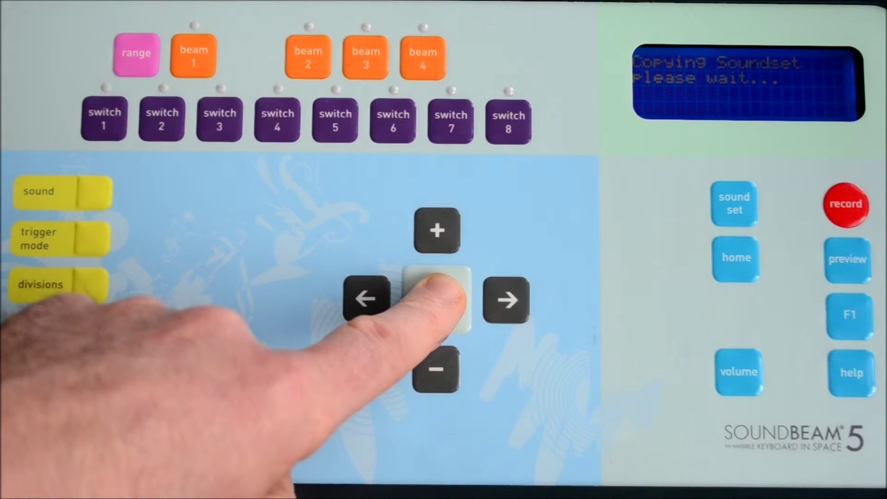
Step: Confirm saving the soundset so the rename screen for slot 34 appears
click(436, 300)
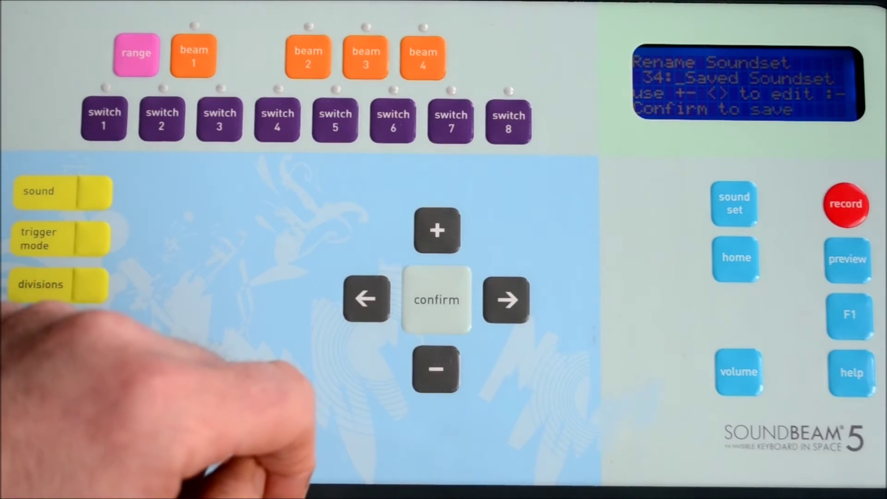
Step: Rename soundset 34 to 'A song evolves' and save it
click(436, 231)
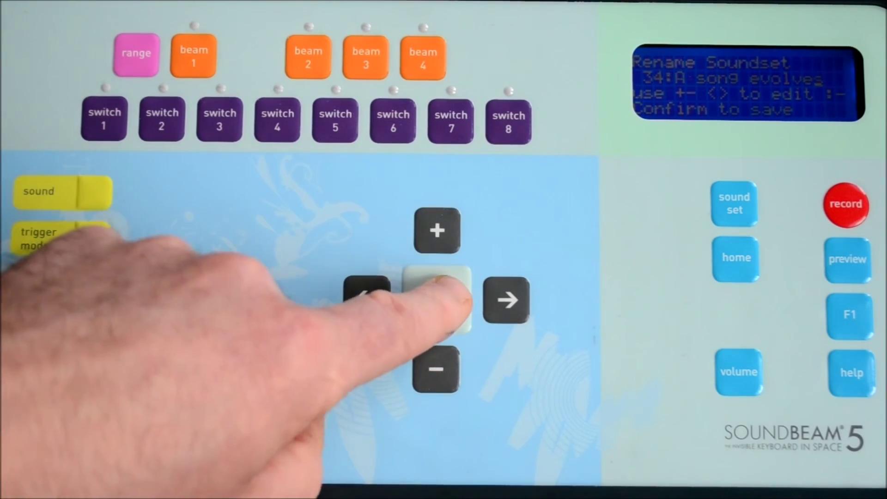
click(437, 300)
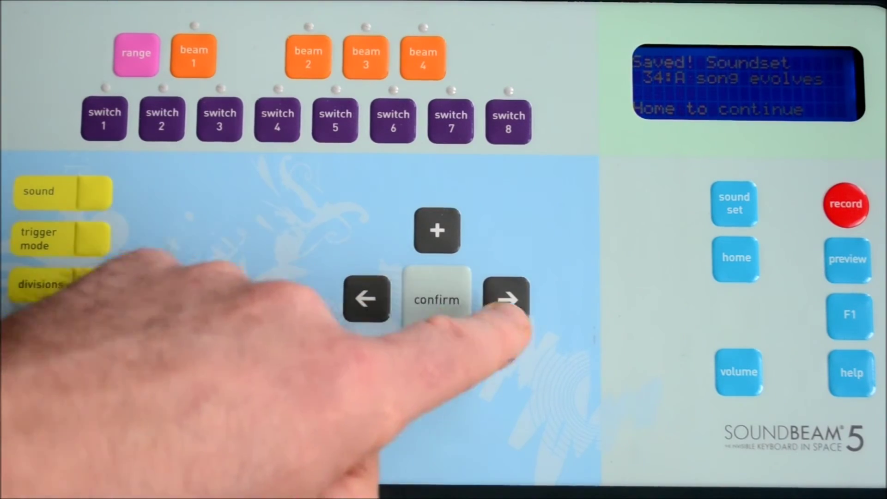